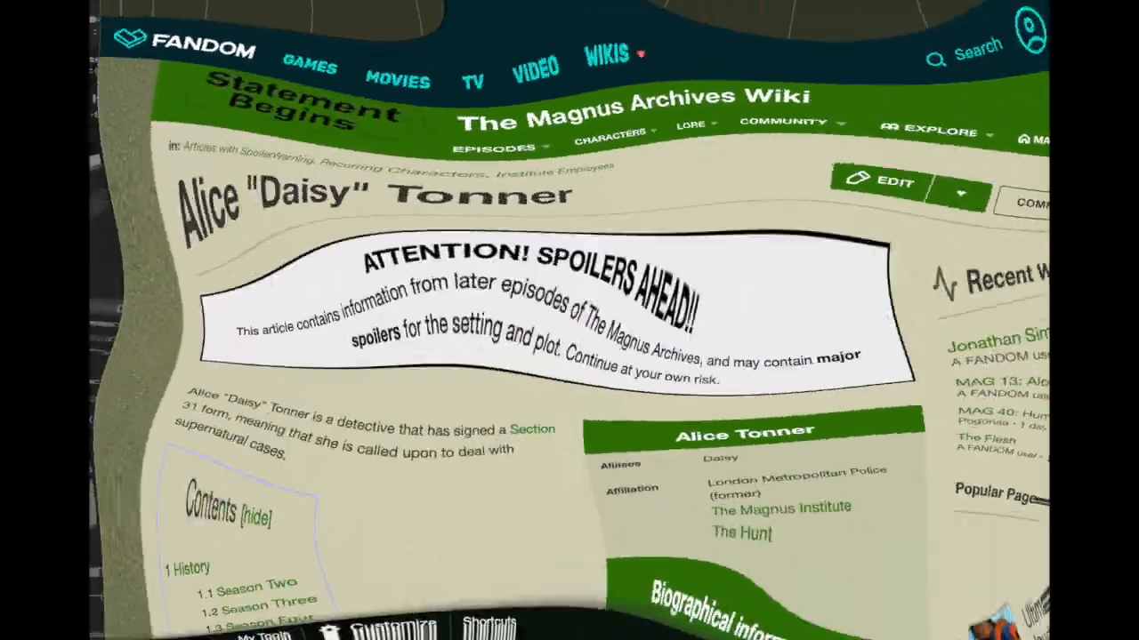
scroll(down, 3)
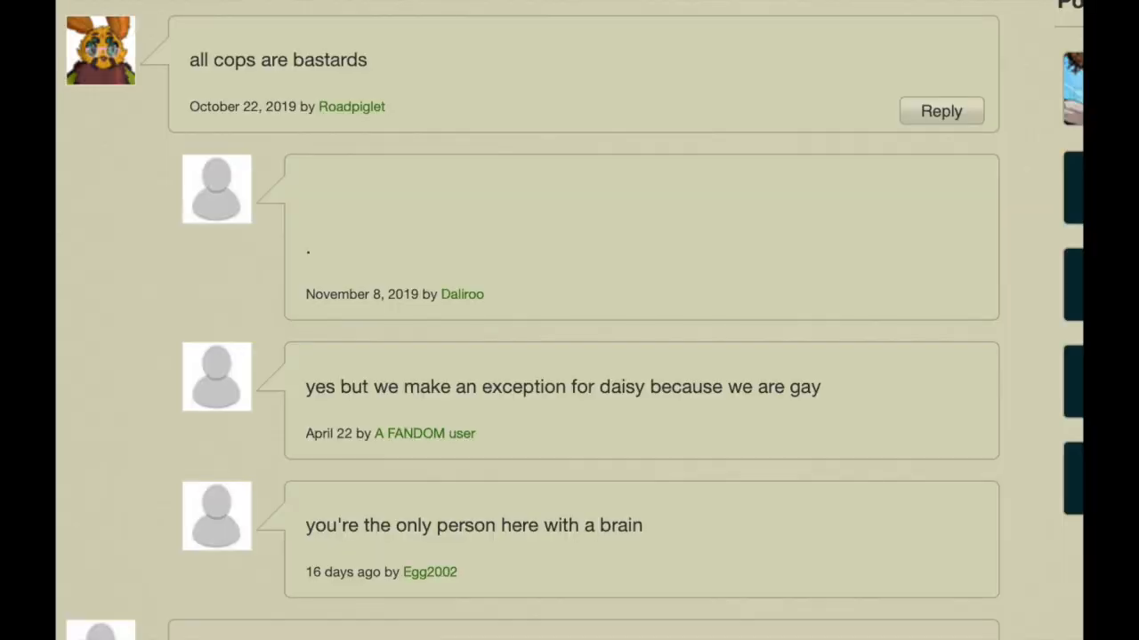